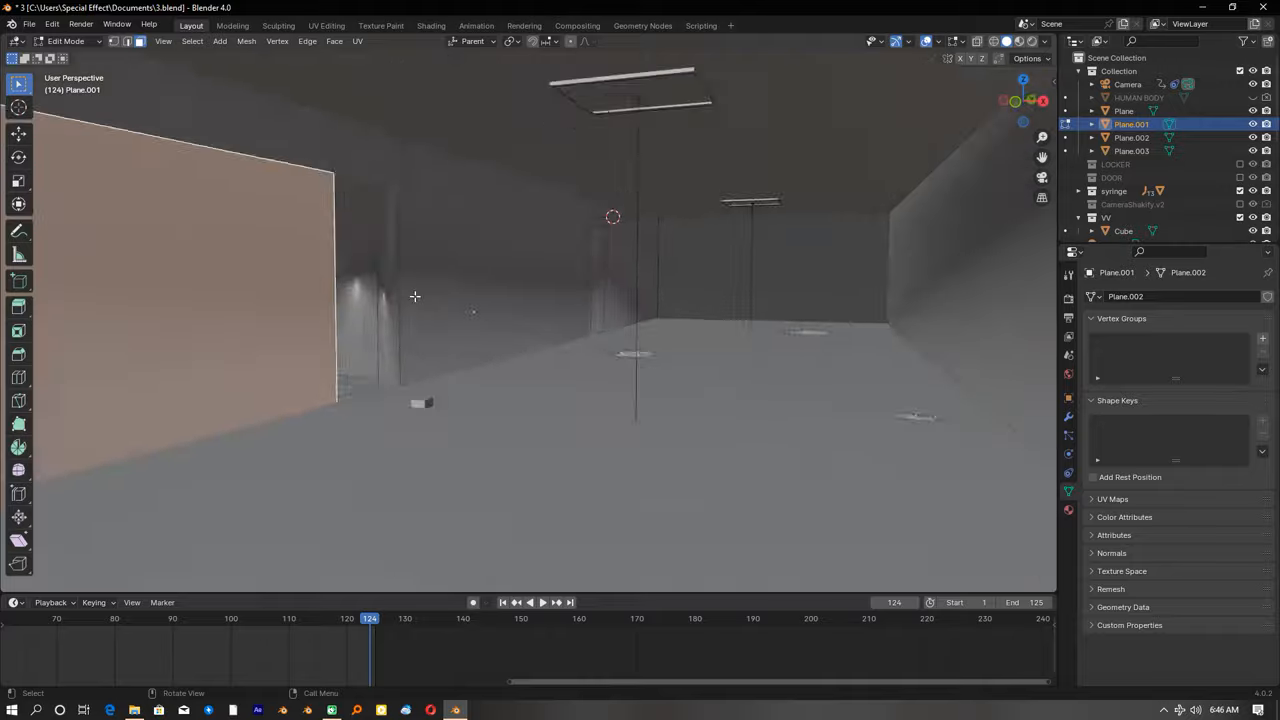
Show the Viewport Display settings of the large Cube enclosing the corridor.
click(432, 26)
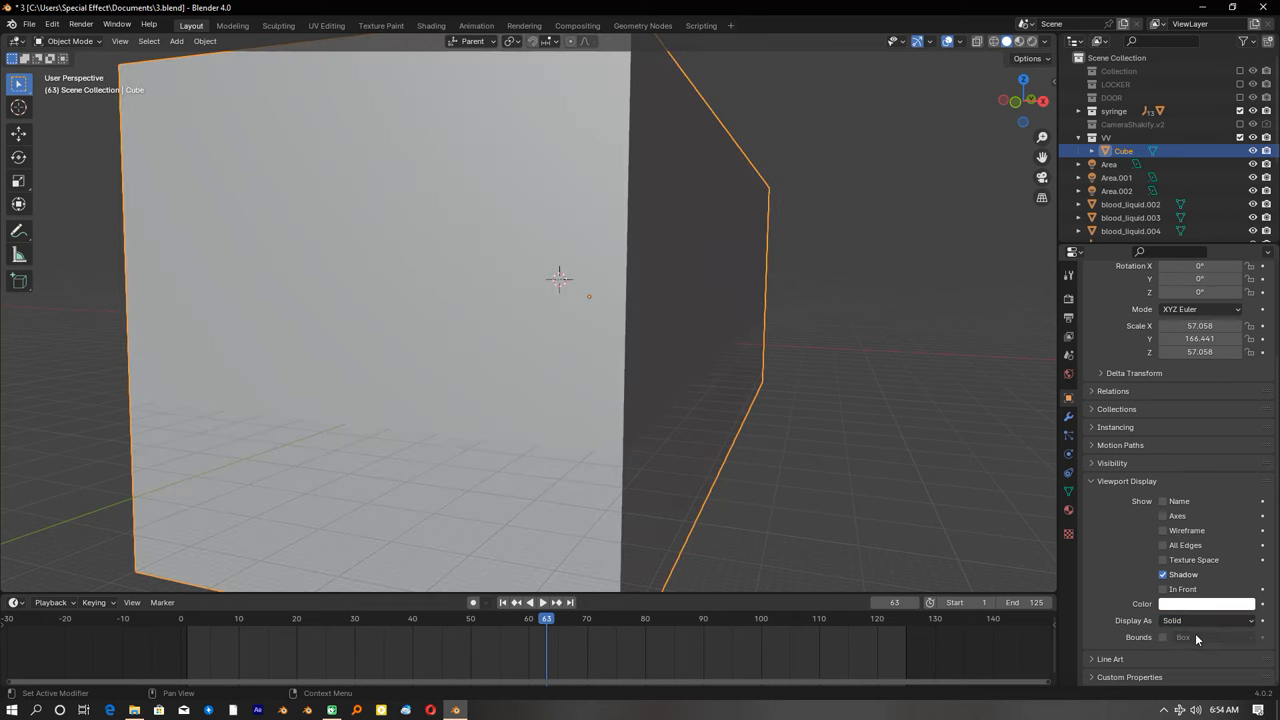
Set the Cube's Display As to Wire so the corridor lights inside remain visible.
click(1204, 618)
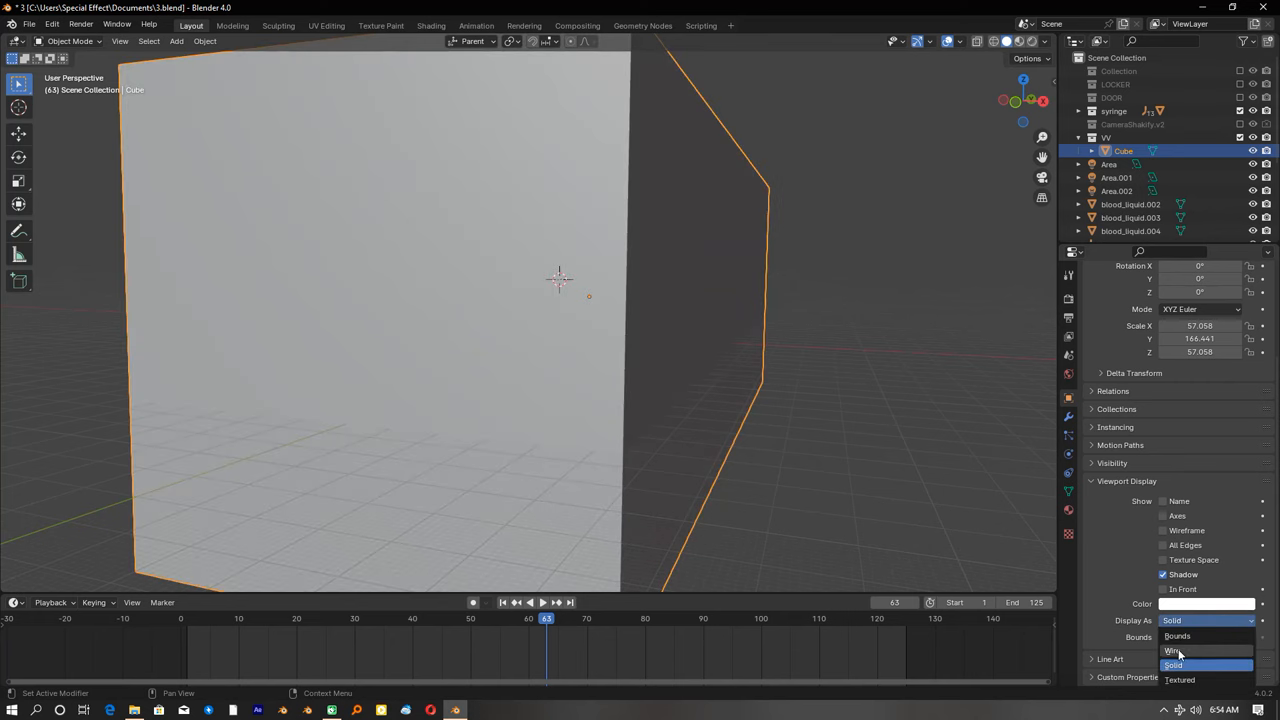
click(1176, 652)
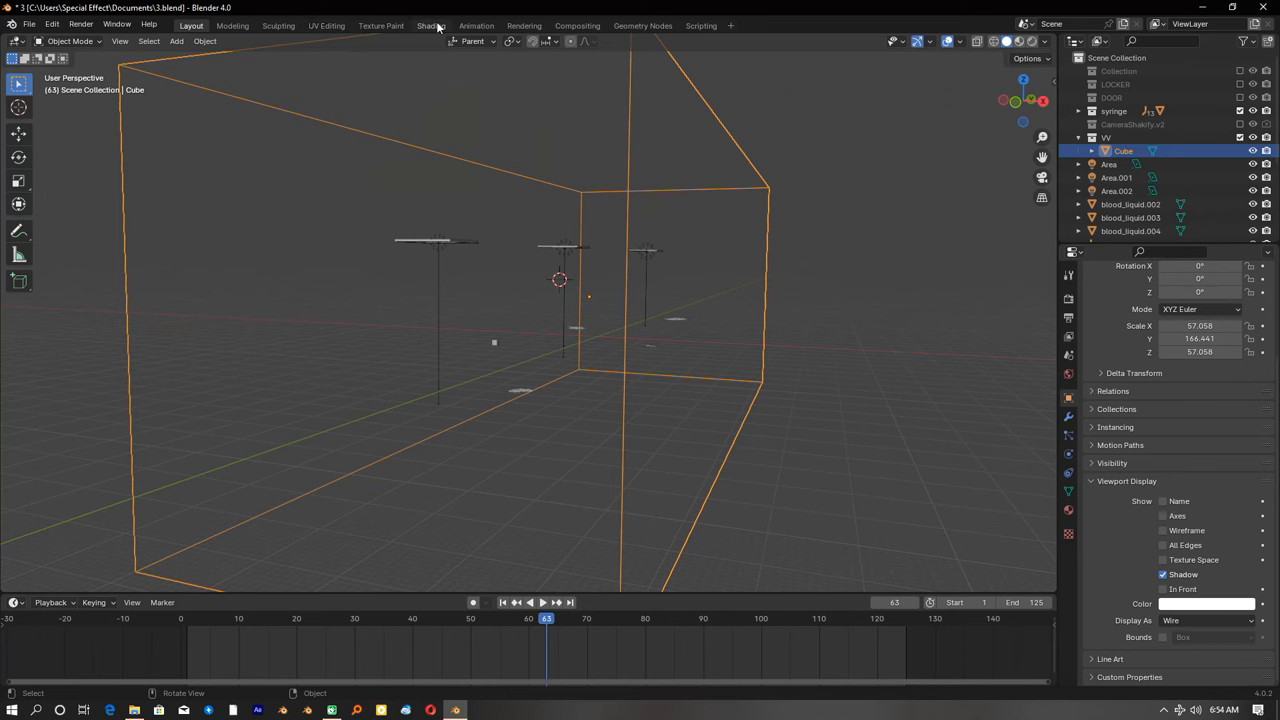
click(432, 26)
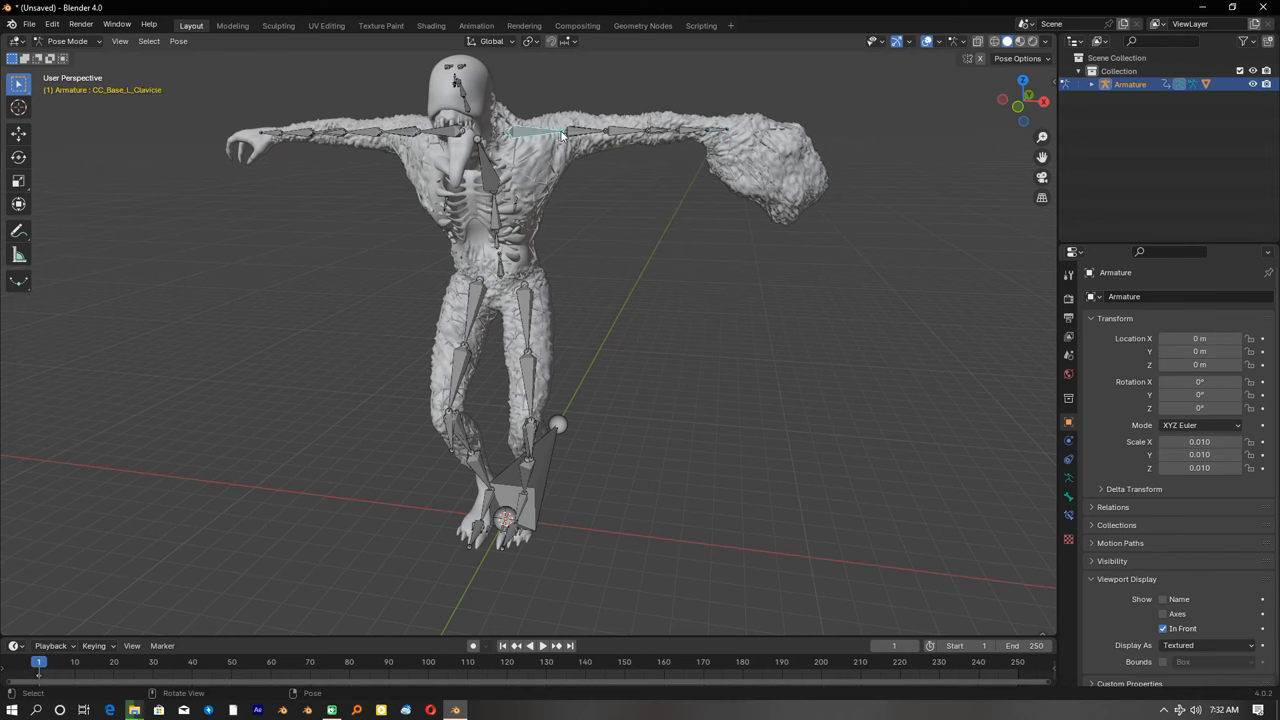
Bring up the rigged creature model with its armature in Pose Mode.
key(r)
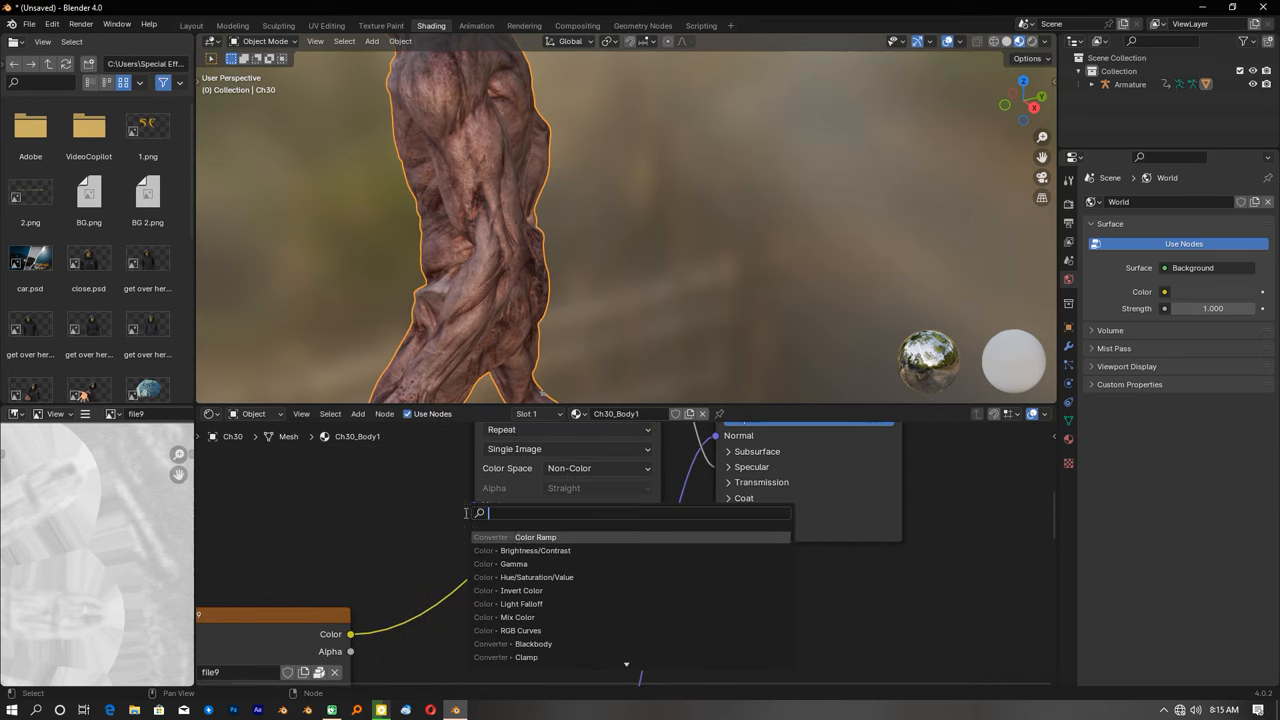
Insert a Color Ramp node between the image texture and the creature skin's Roughness input.
click(536, 536)
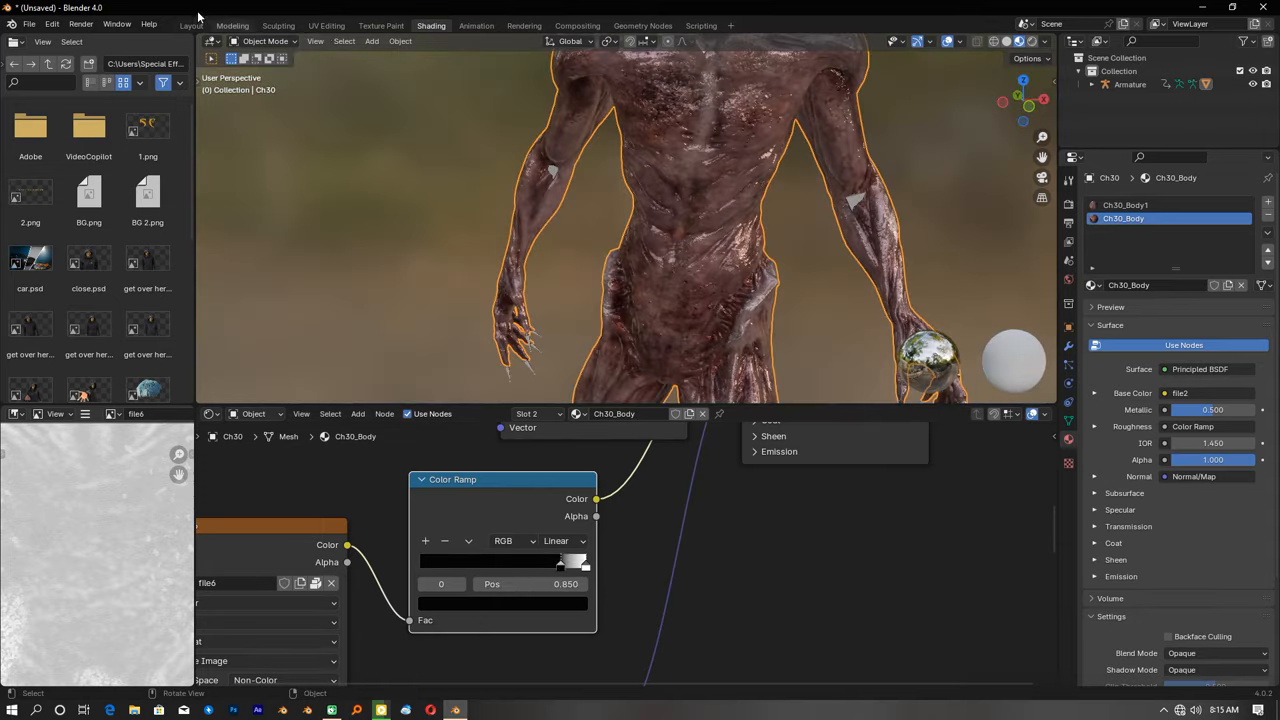
click(188, 24)
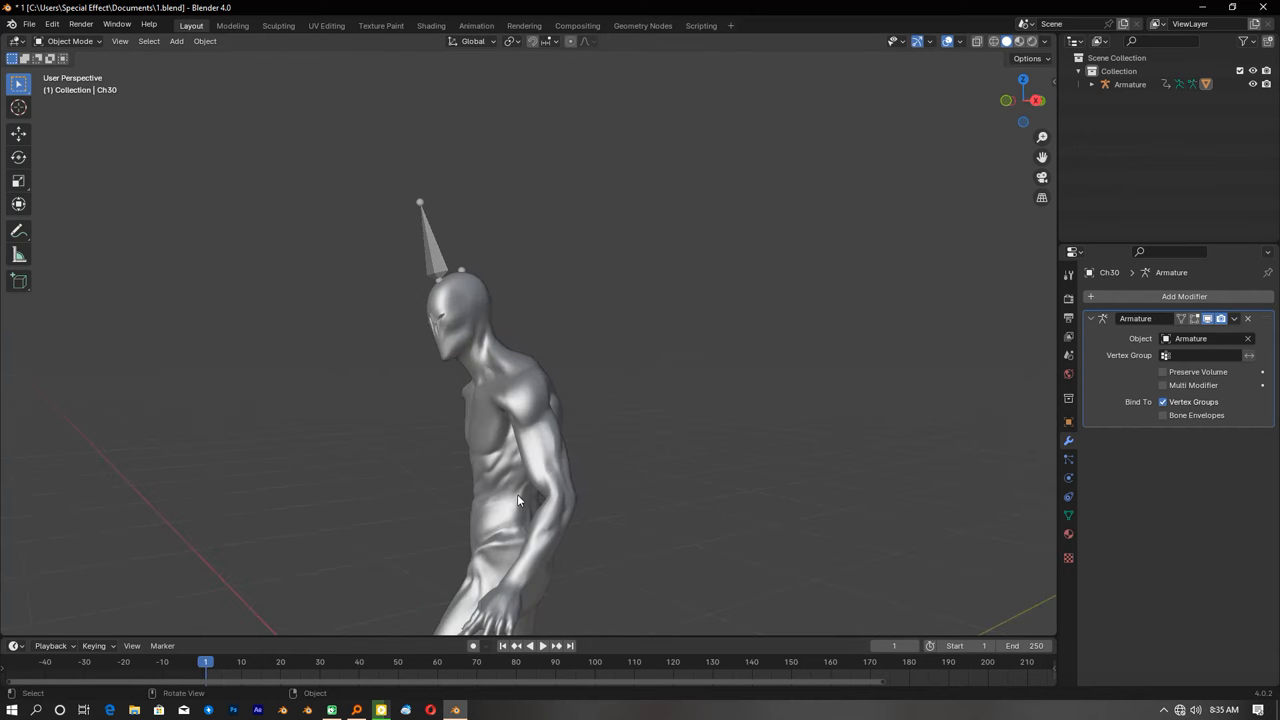
Select the grey humanoid mesh and switch it from Object Mode to another editing mode.
click(76, 40)
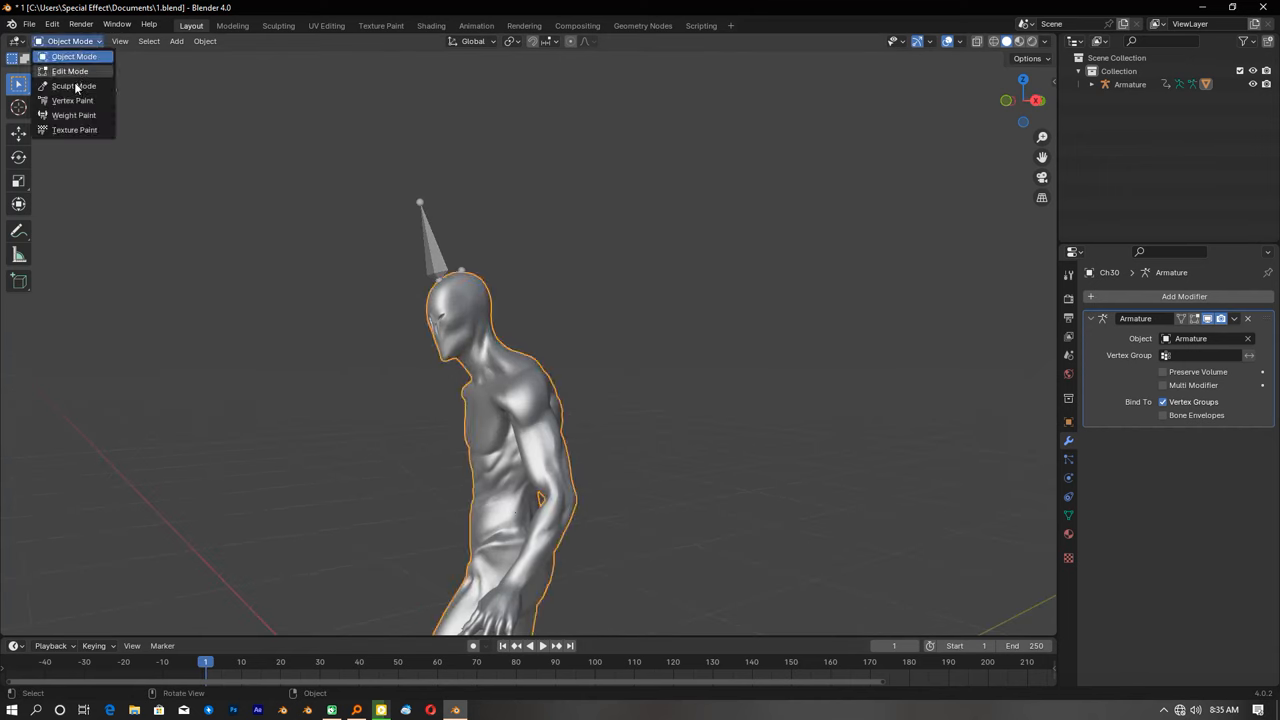
click(66, 70)
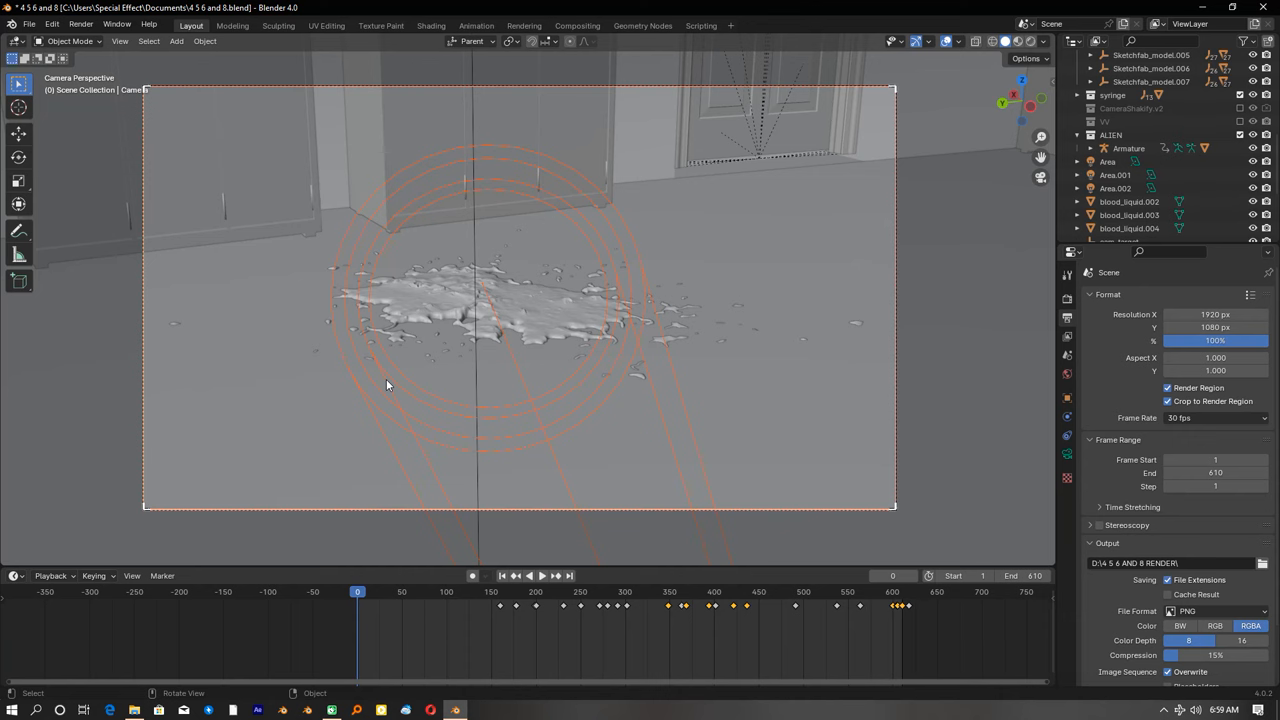
Jump to later frames (around 60 and beyond) where the camera faces the cabinets with Investigation shake.
click(356, 592)
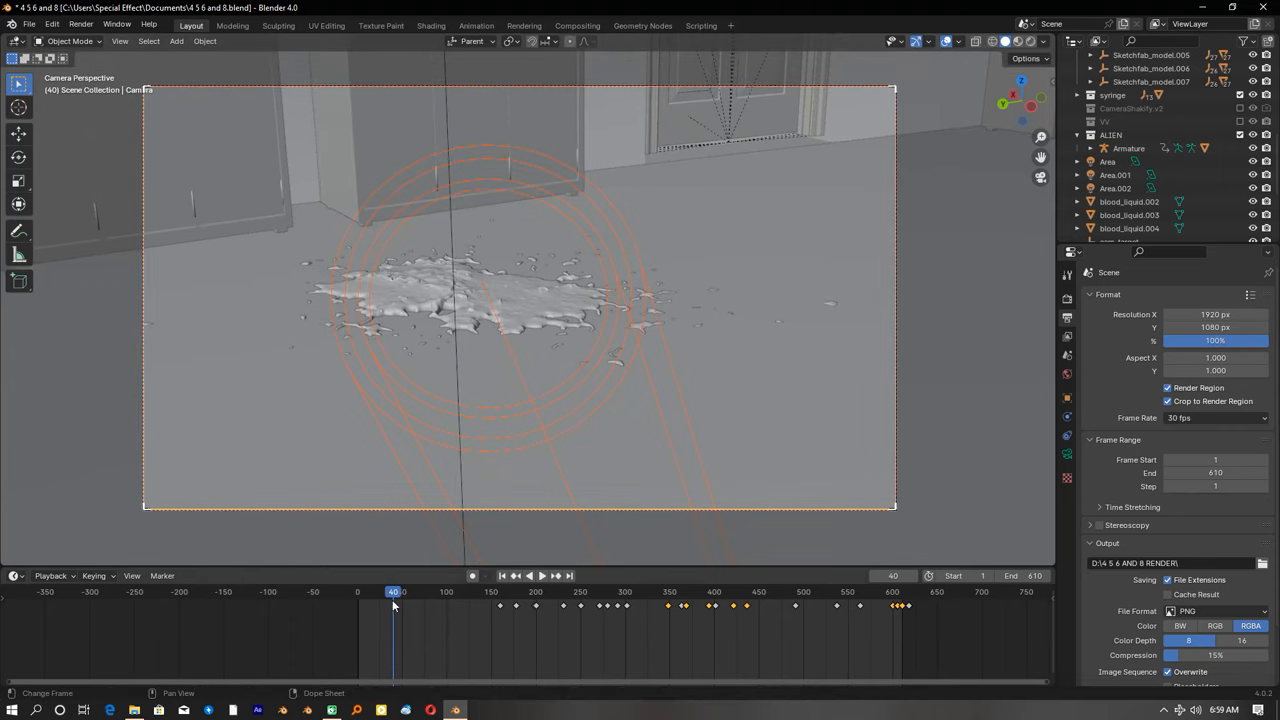
click(542, 576)
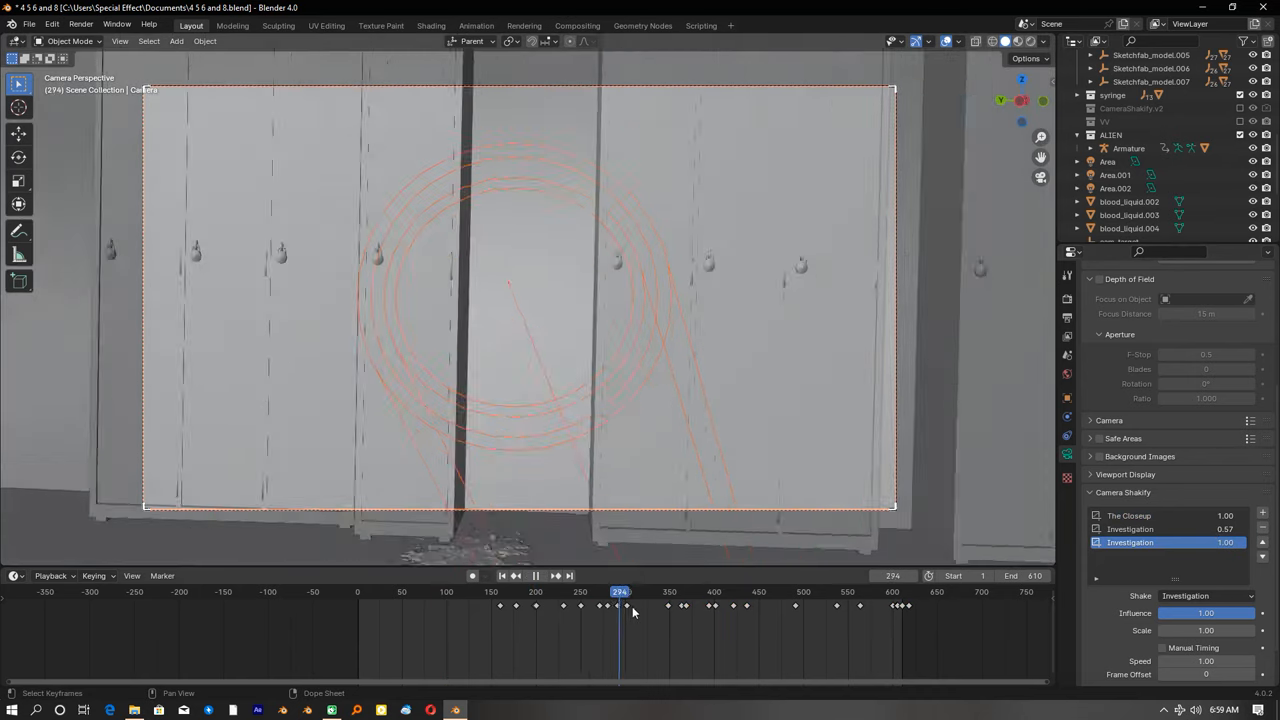
click(704, 612)
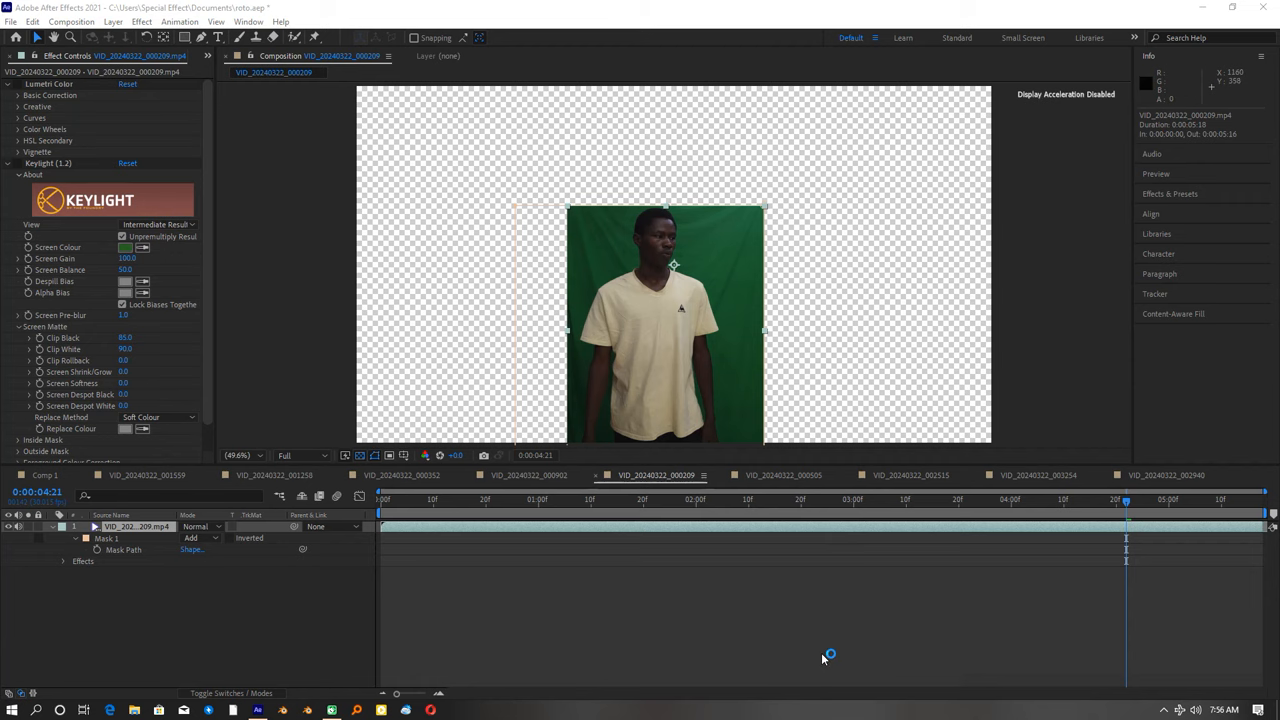
mouse_move(368, 228)
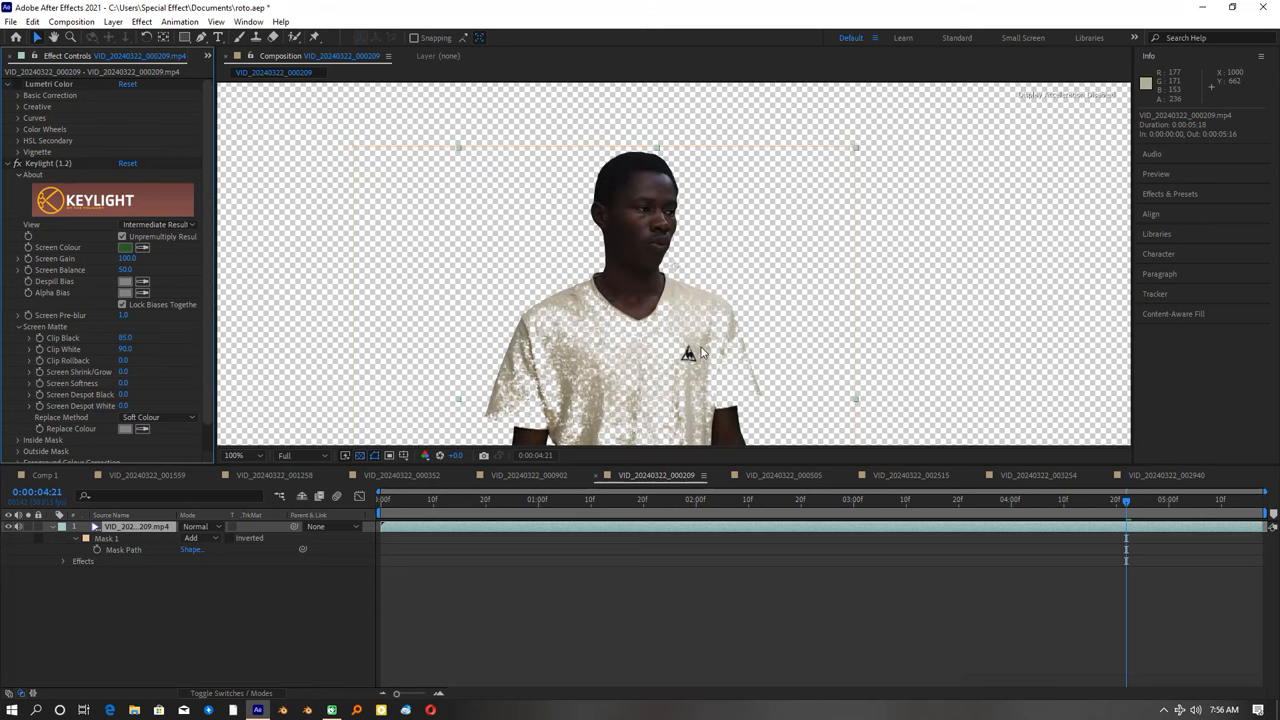
mouse_move(668, 348)
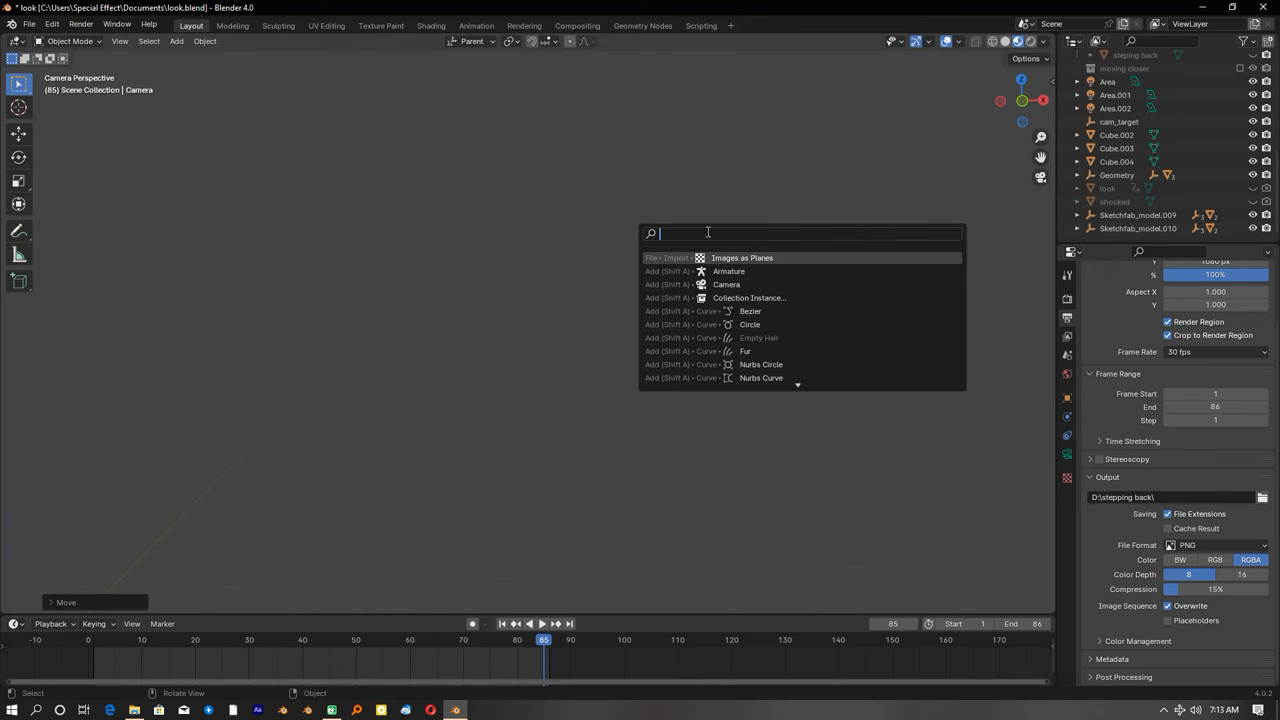
Enable the Images as Planes importer via Preferences add-on search for 'image'.
click(744, 256)
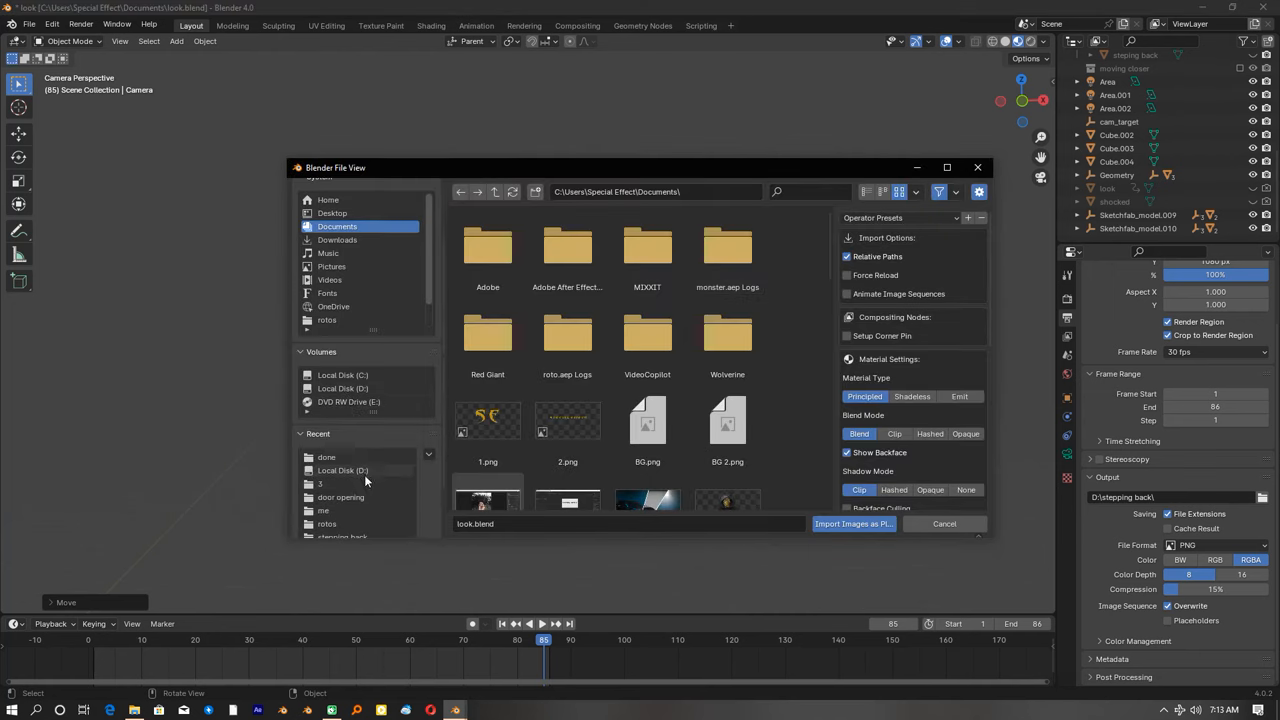
click(52, 24)
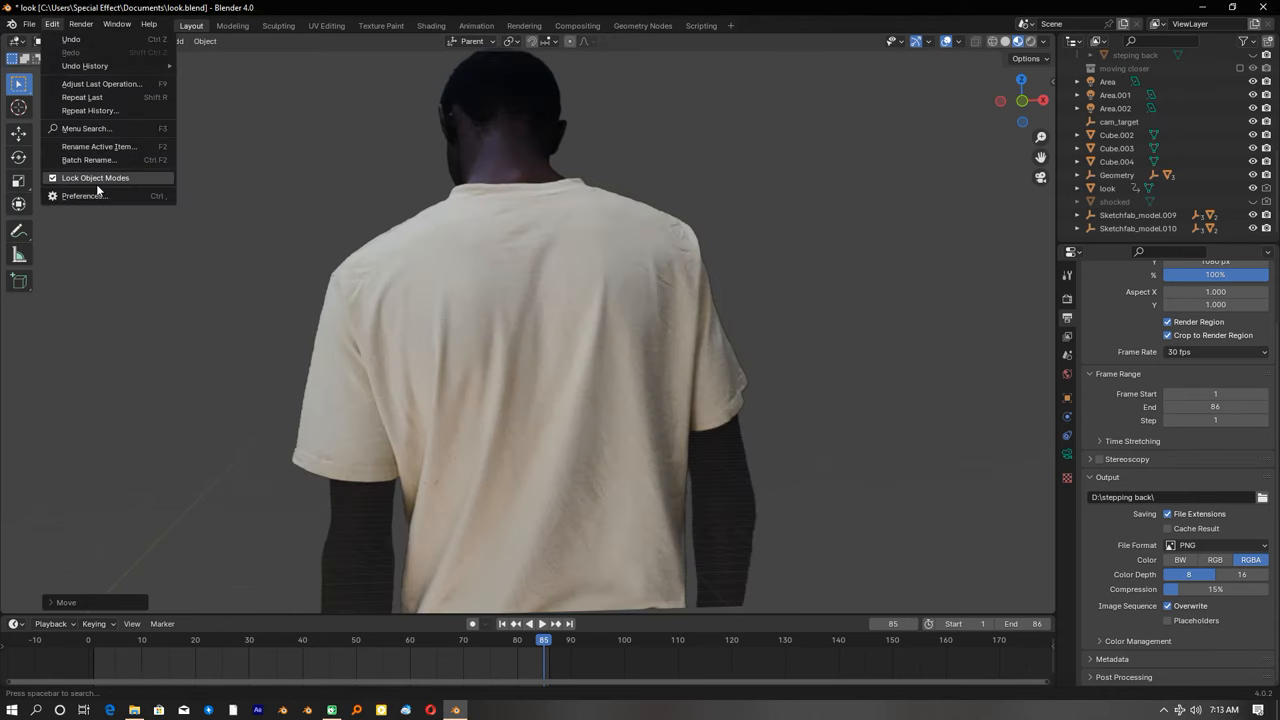
click(84, 196)
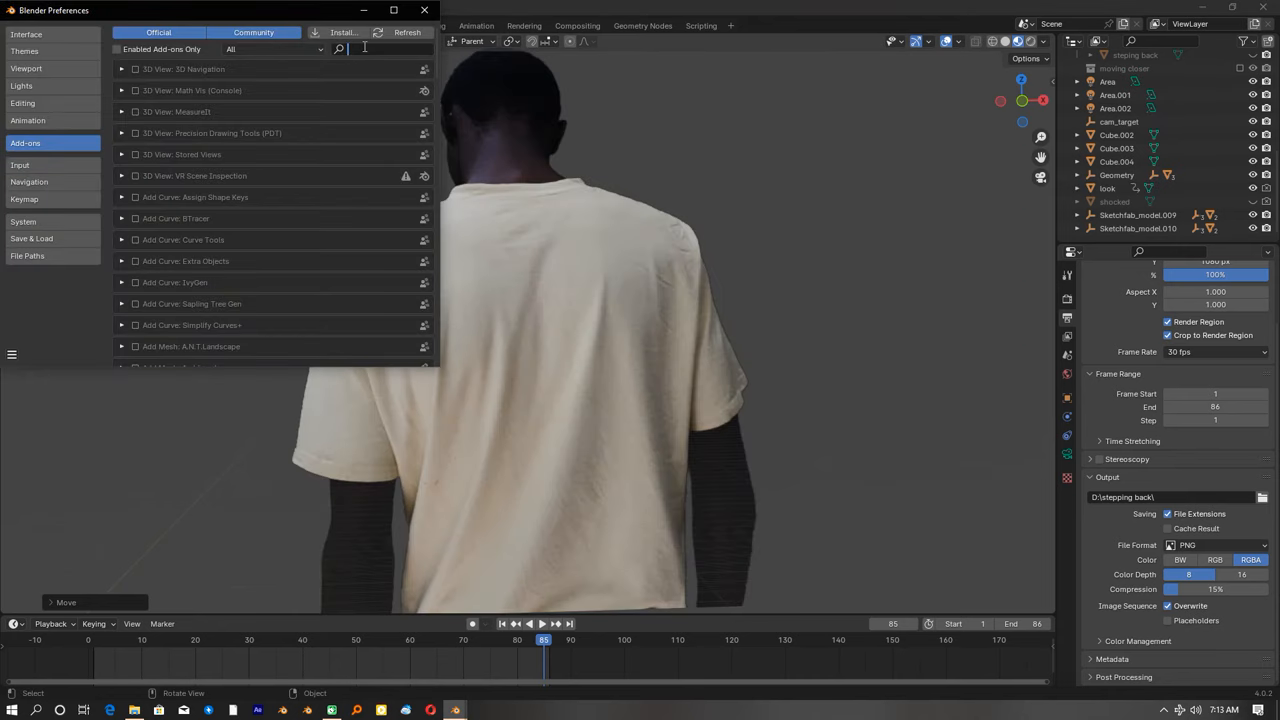
text(image)
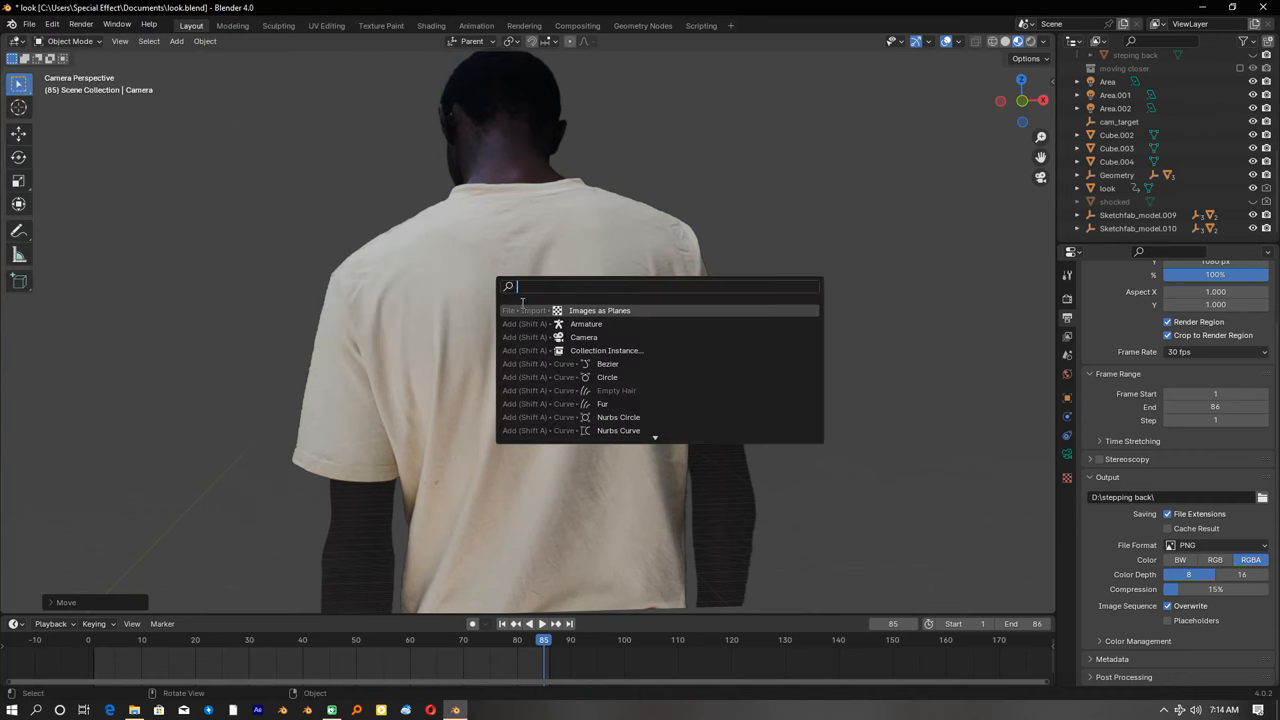
Import look.mov from the done folder as an image plane with an Emit material.
click(606, 310)
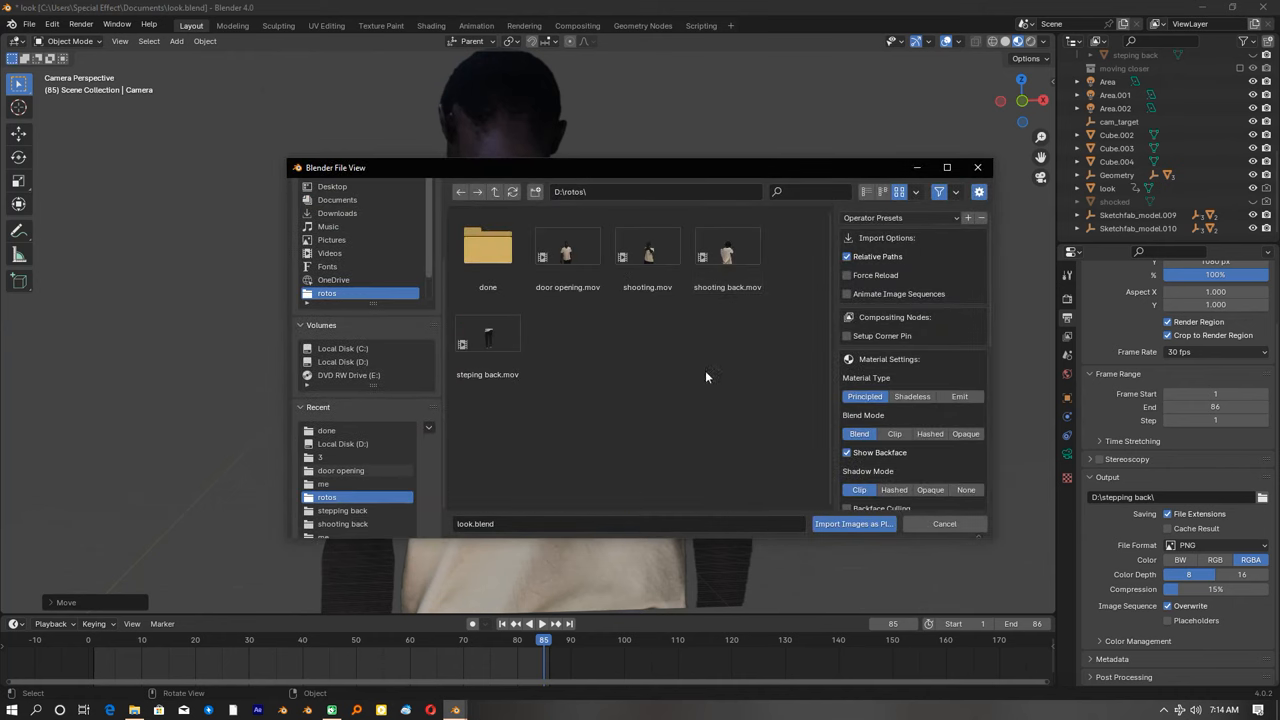
double_click(488, 248)
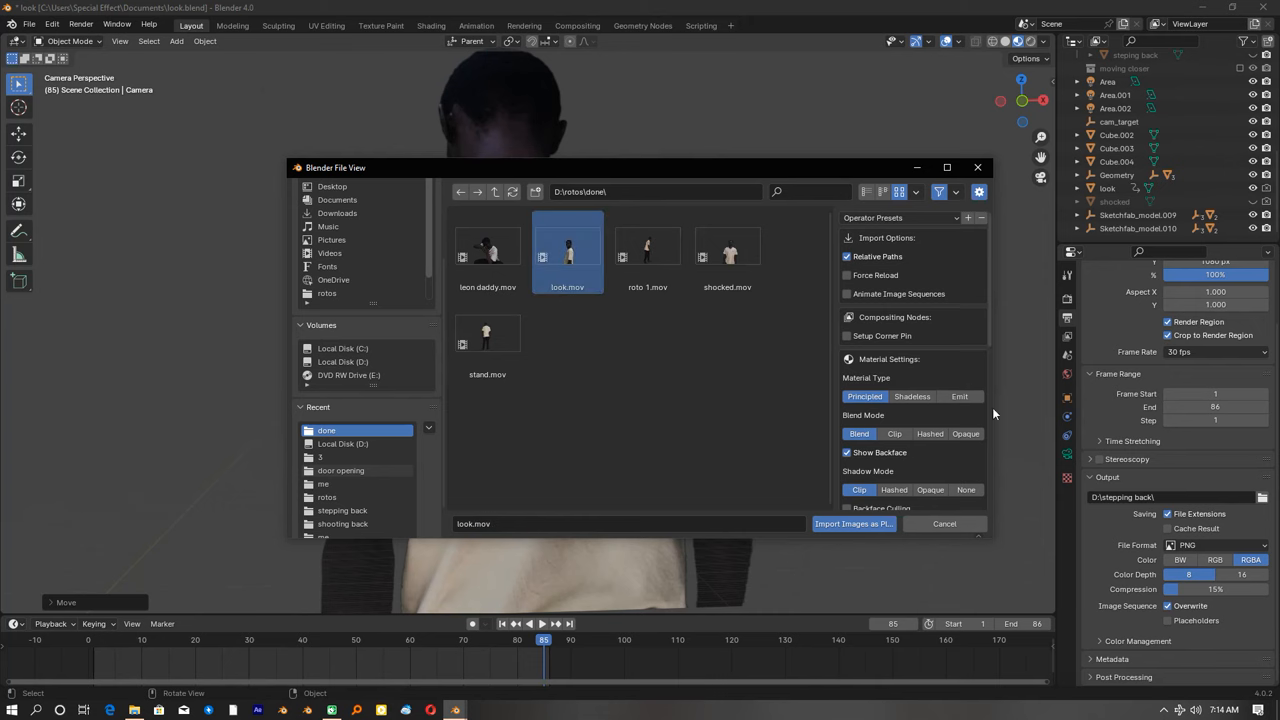
click(960, 396)
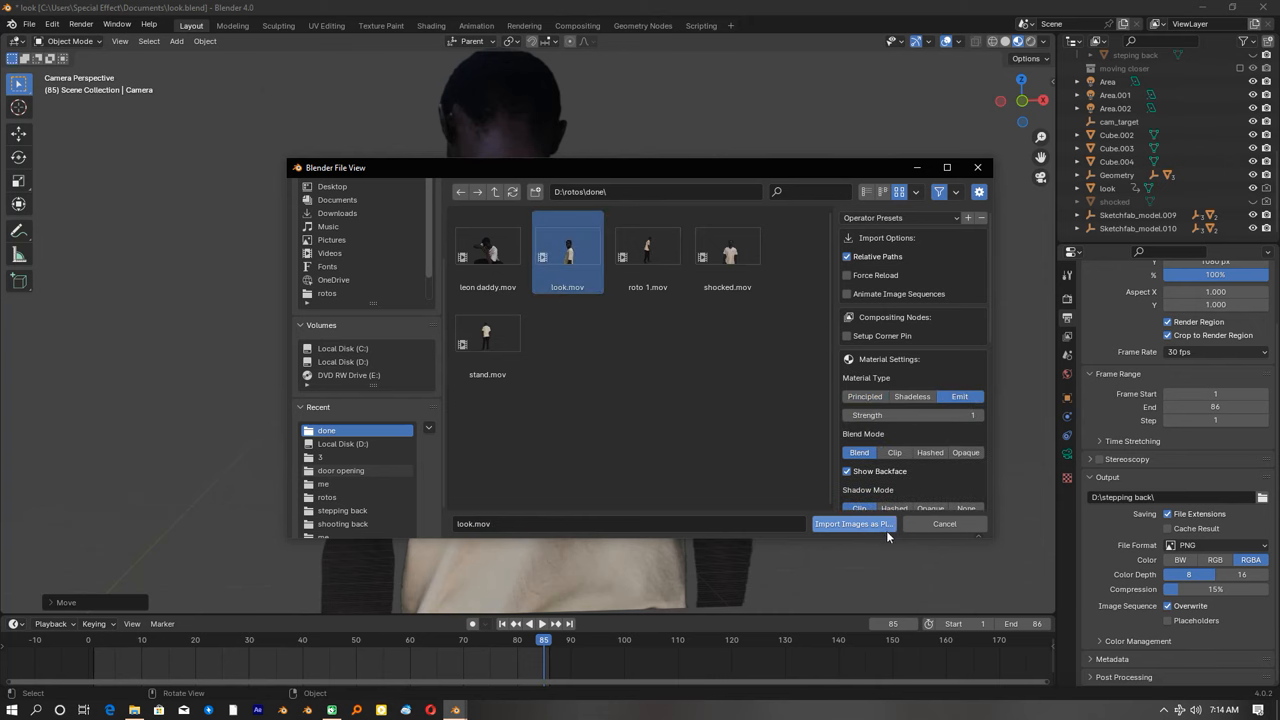
click(854, 524)
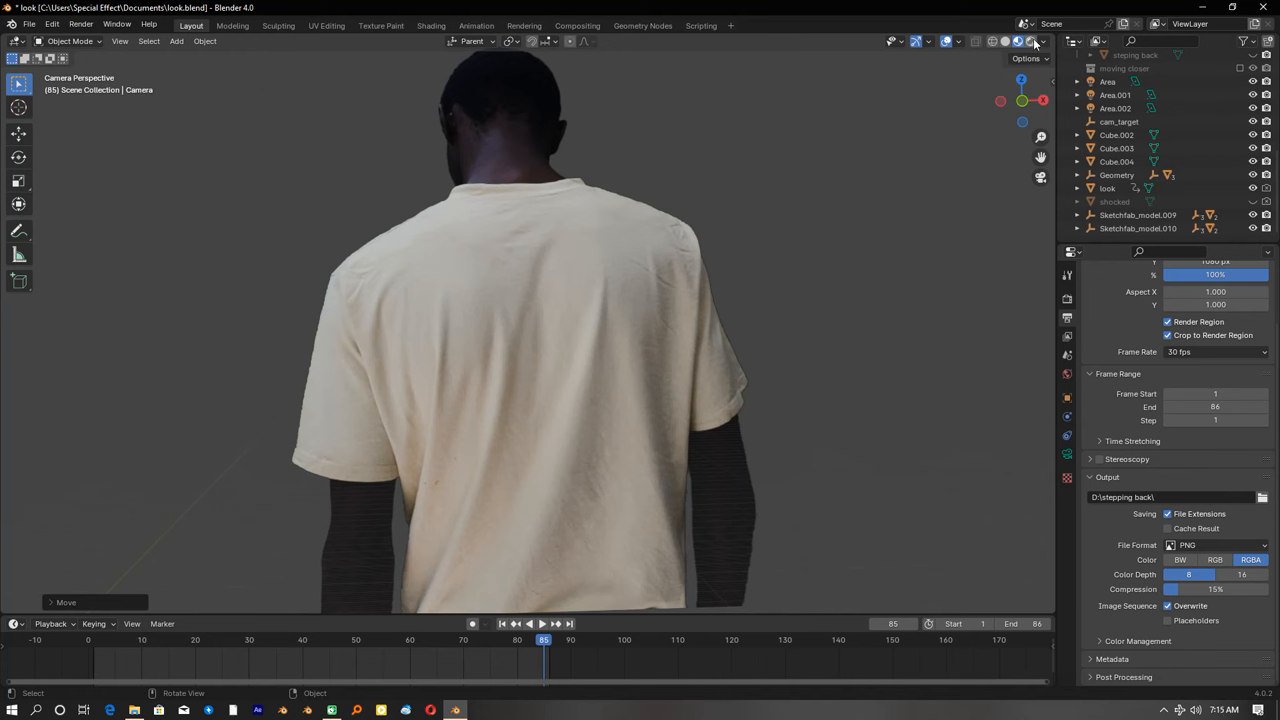
mouse_move(1024, 42)
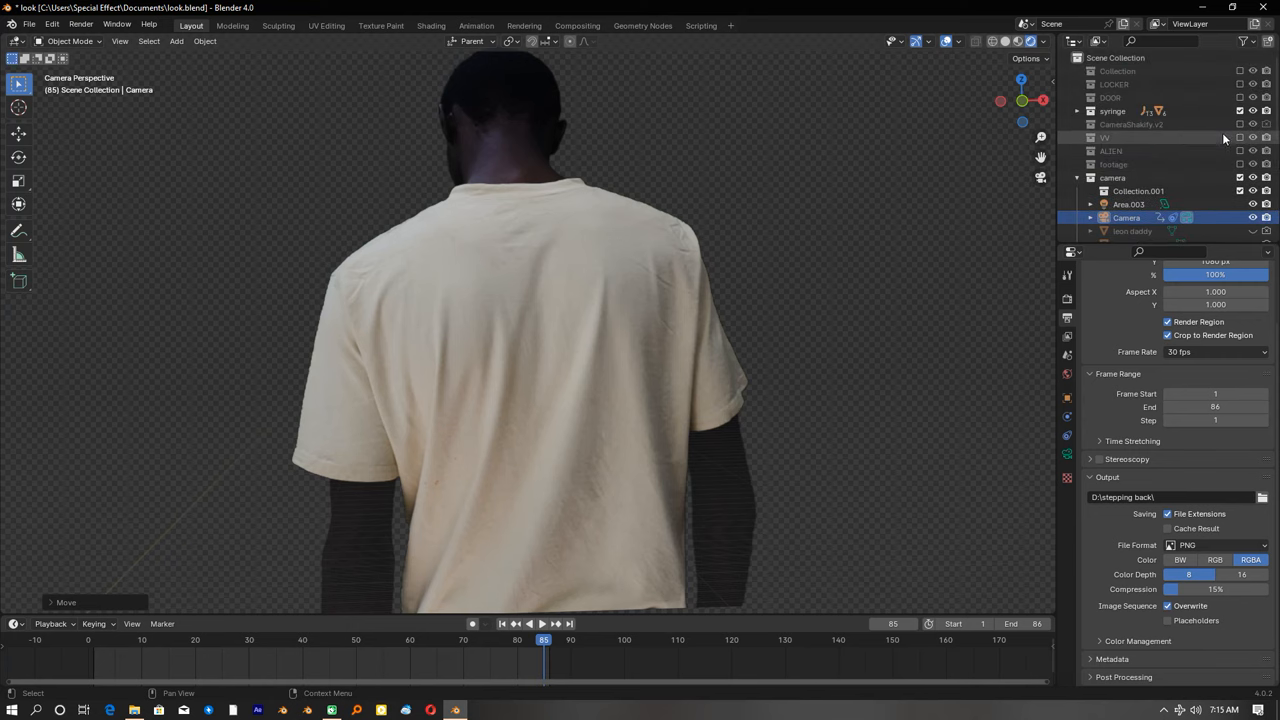
mouse_move(1234, 72)
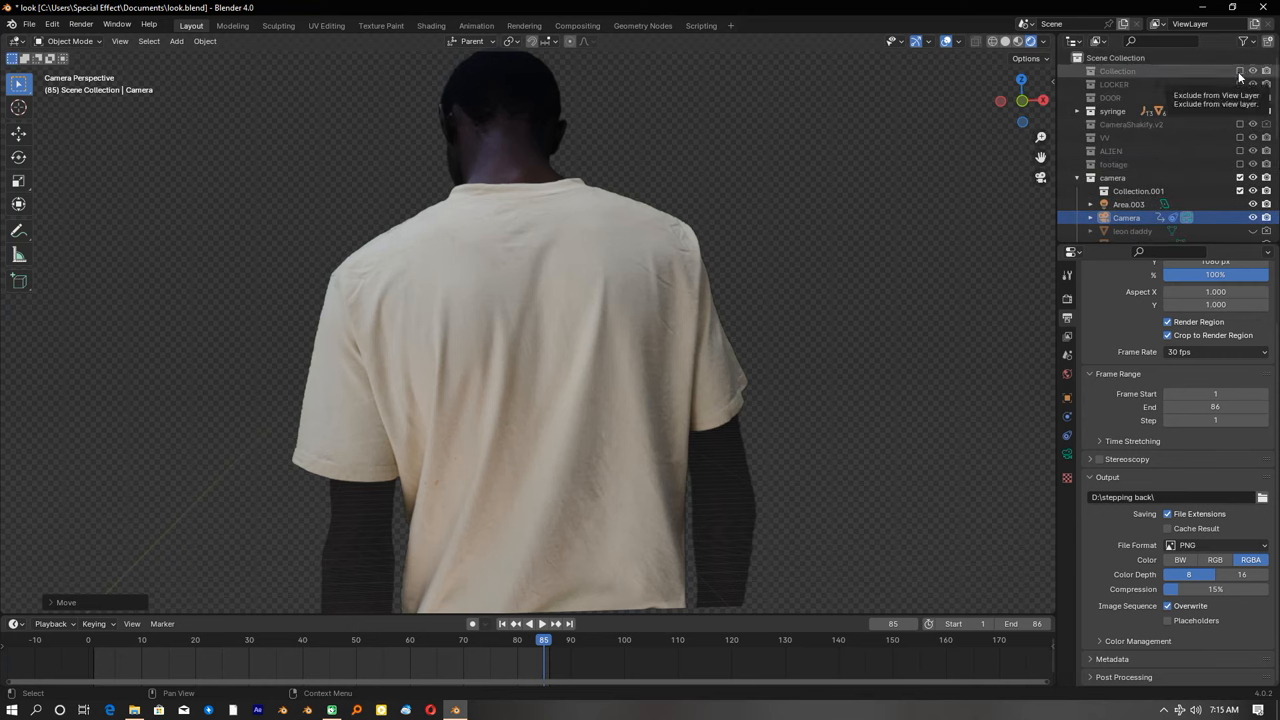
click(1080, 72)
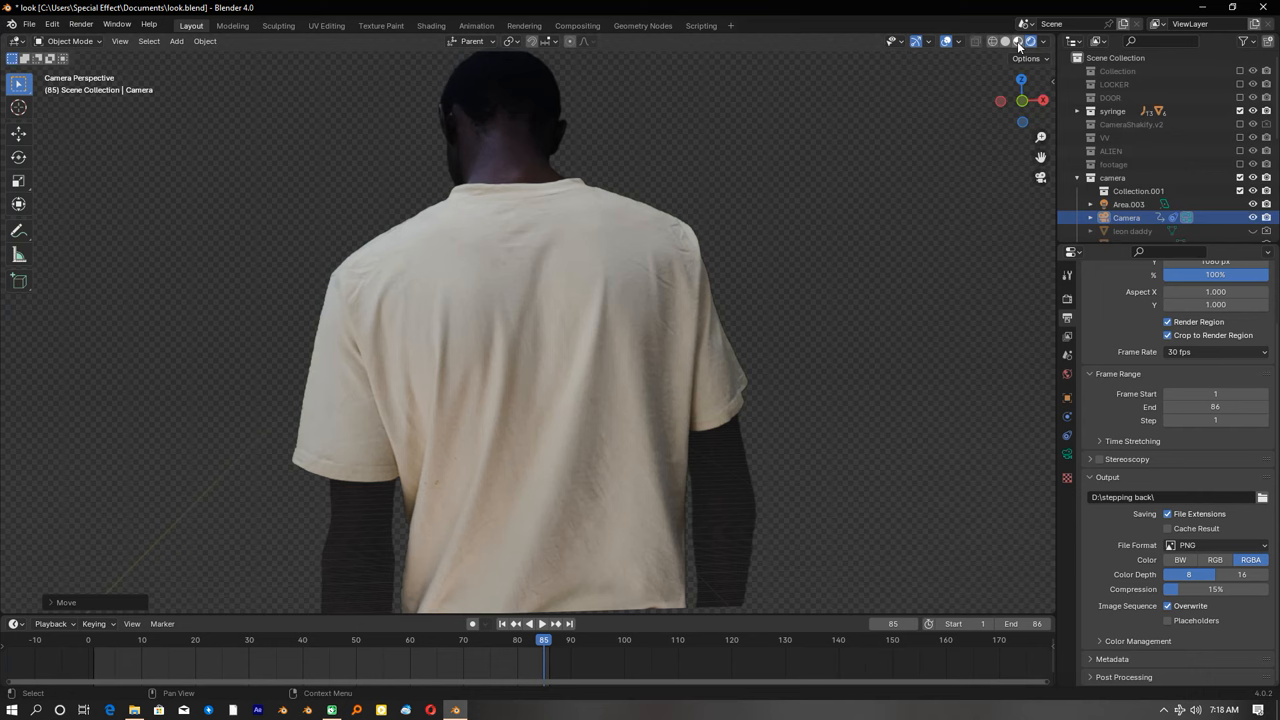
mouse_move(1020, 40)
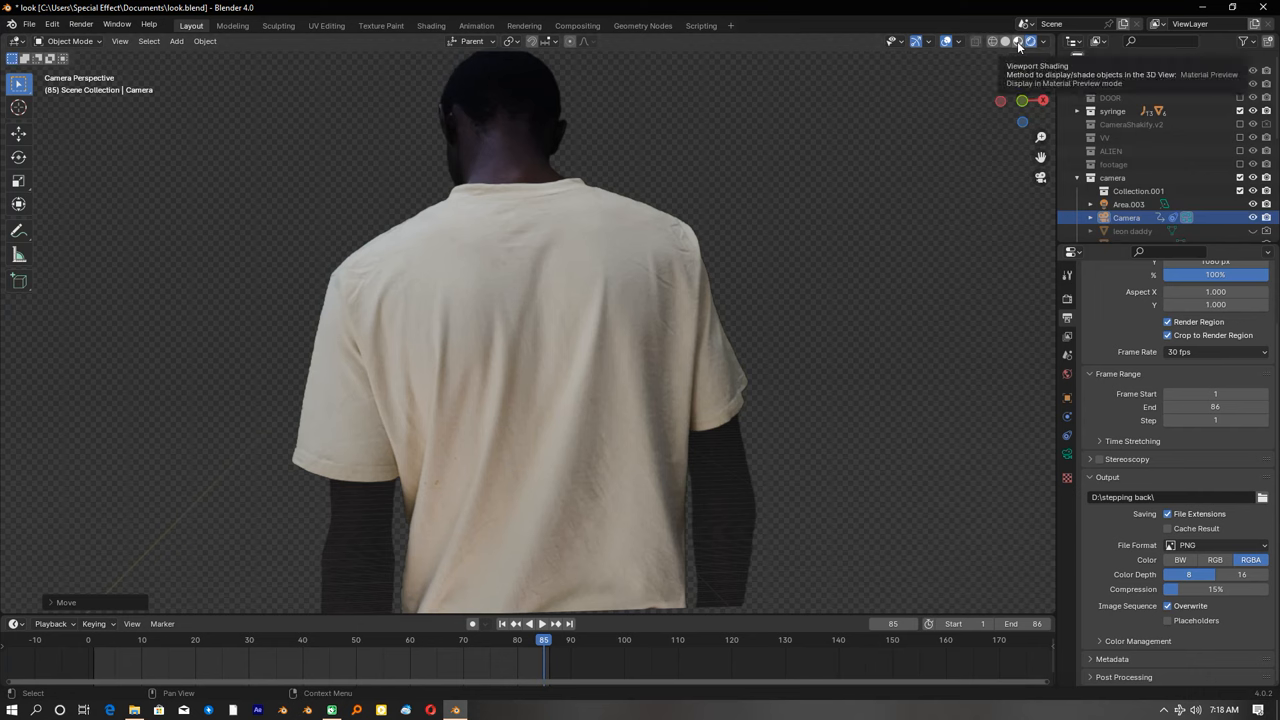
mouse_move(1020, 116)
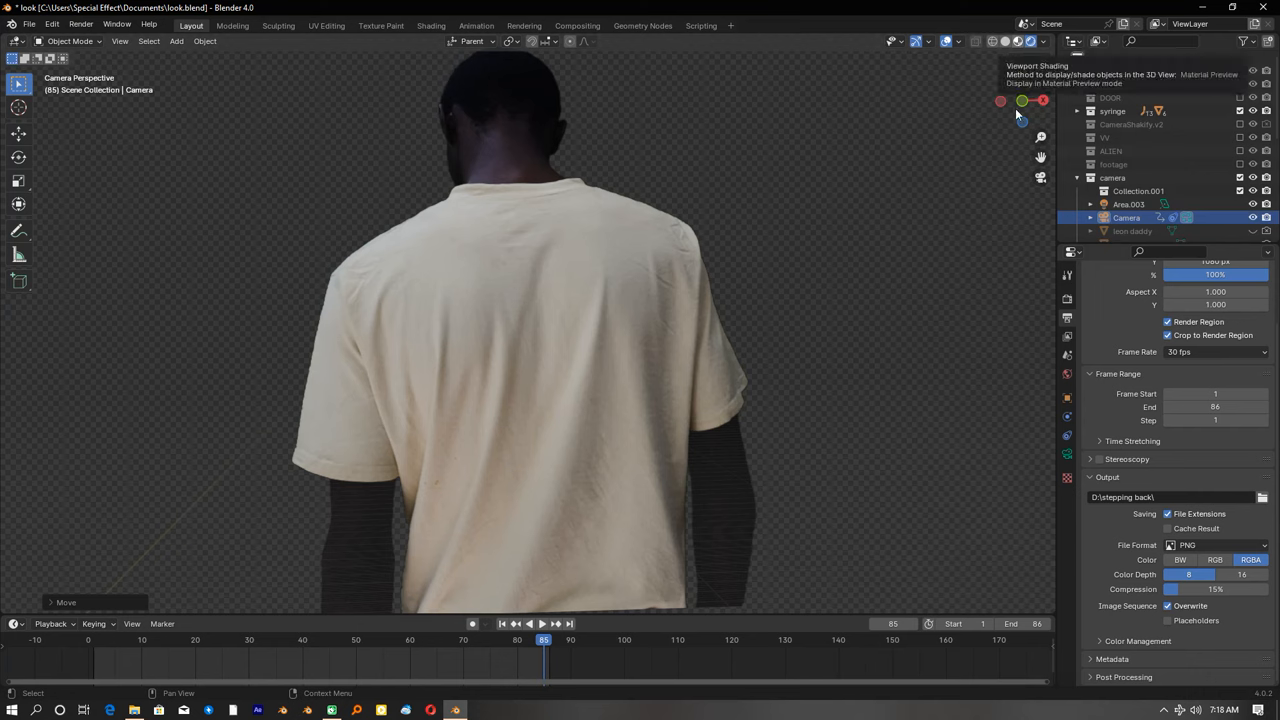
click(432, 24)
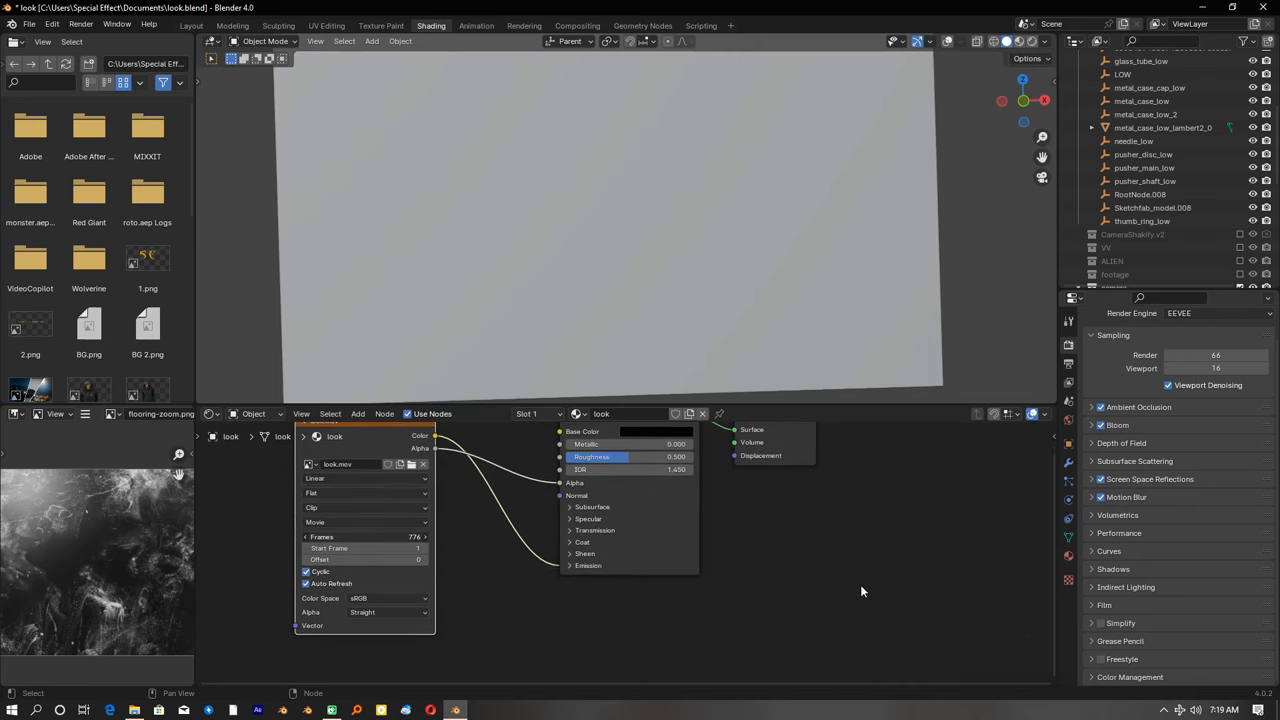
Switch to the Shading workspace to see the footage plane's texture and shader nodes.
click(200, 26)
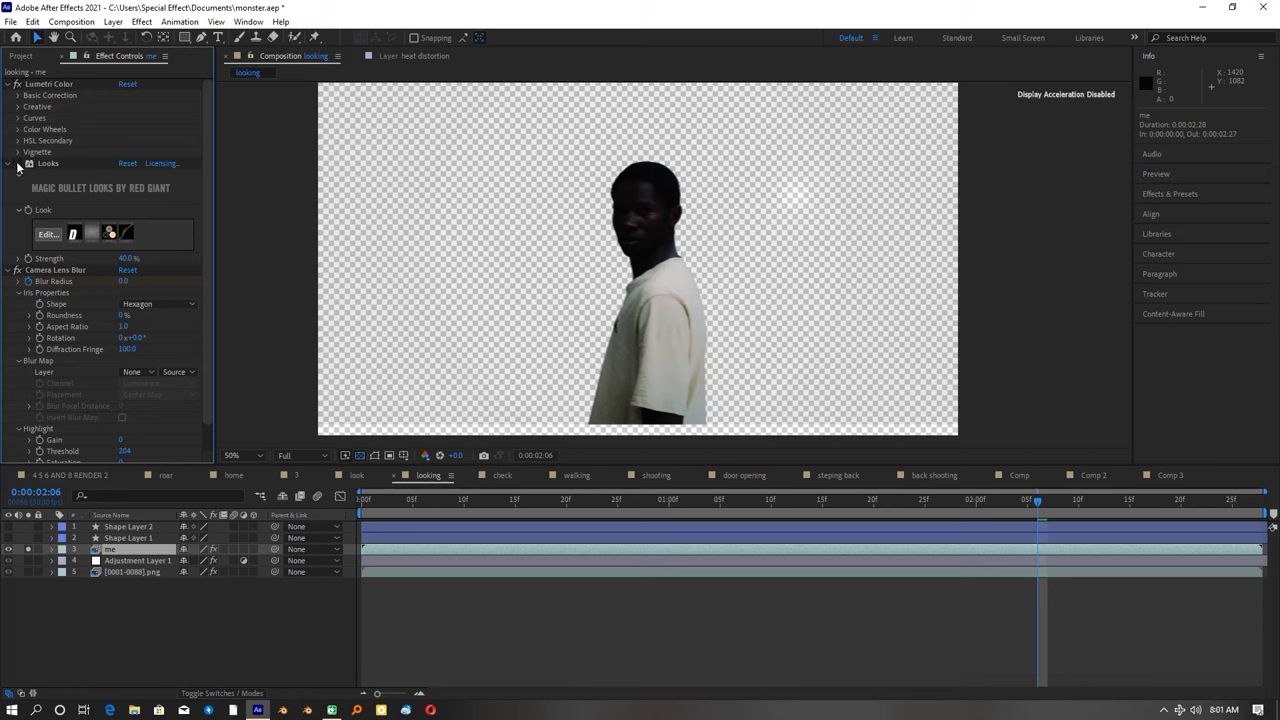
Apply the Frye look from Blockbuster Cool in Magic Bullet Looks to the looking shot.
click(48, 234)
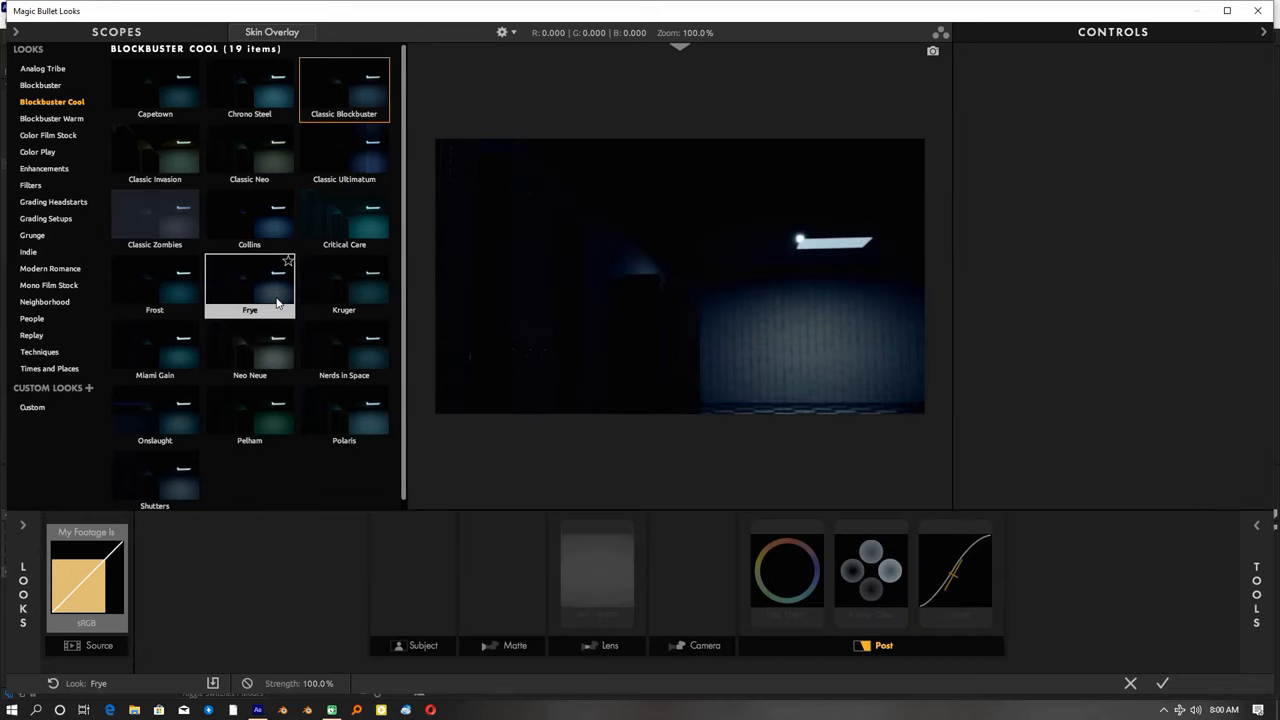
click(344, 150)
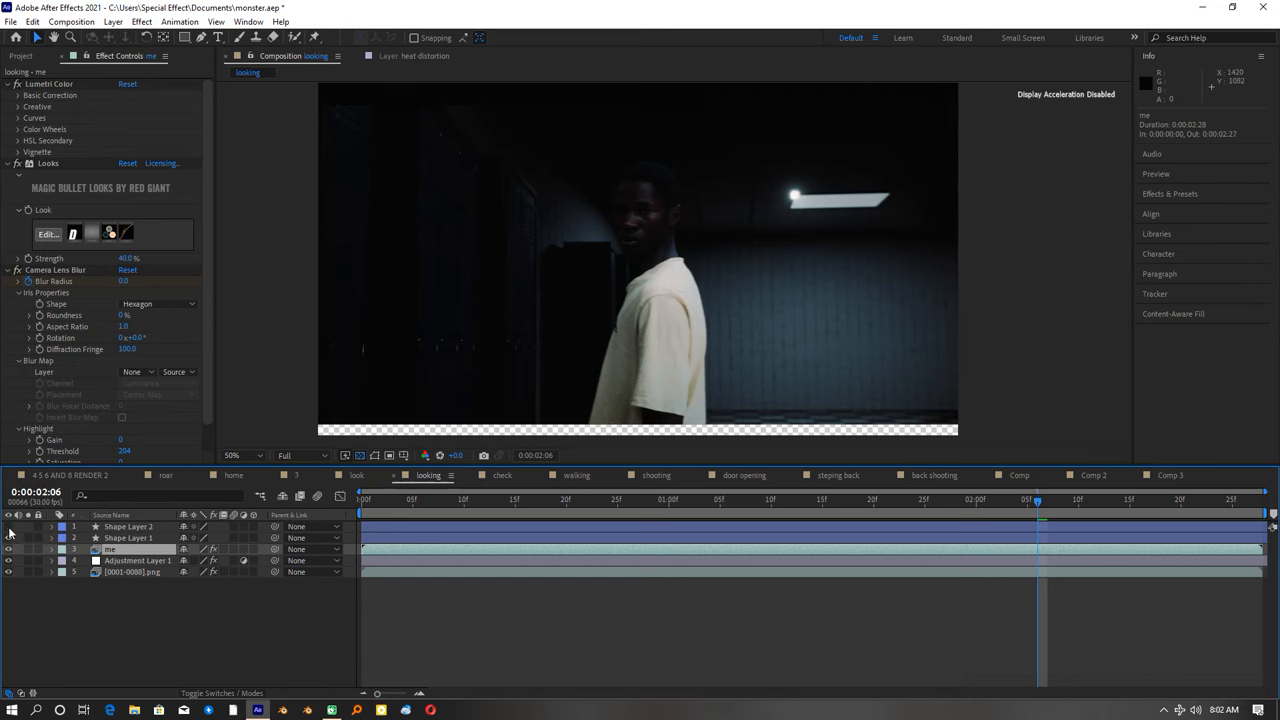
click(652, 476)
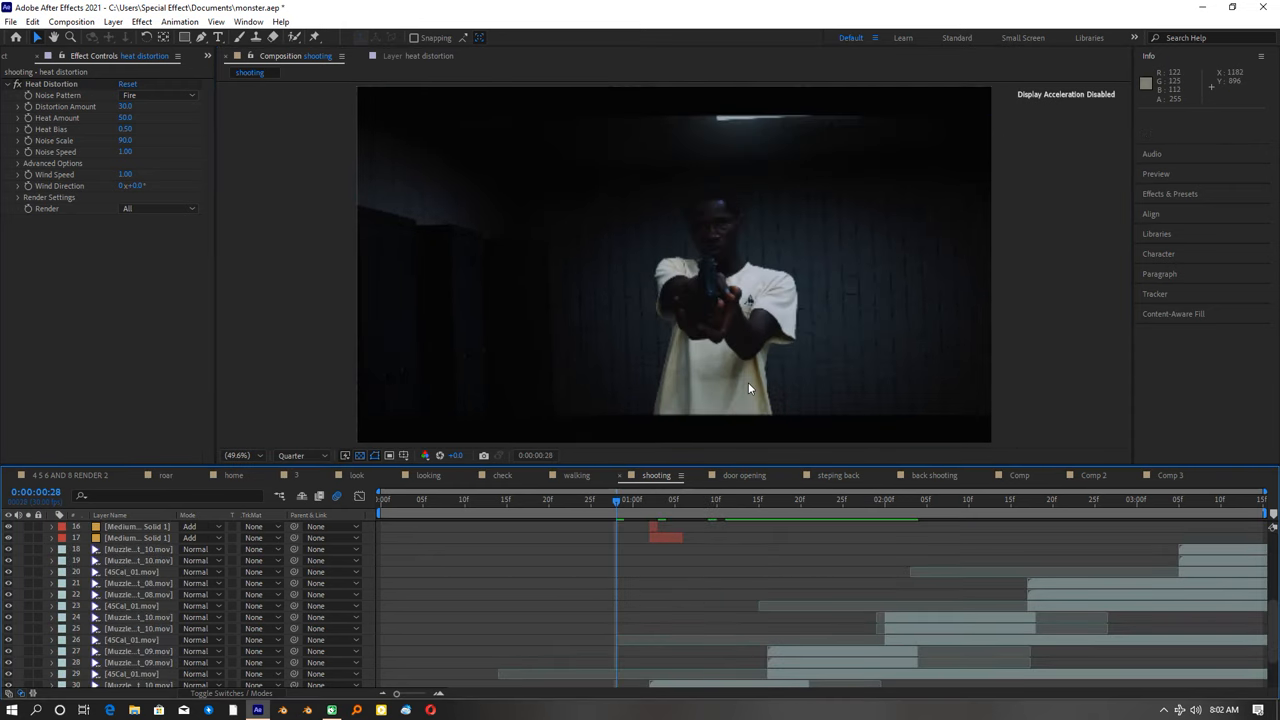
Play back the shooting composition to review the heat distortion effect.
key(Space)
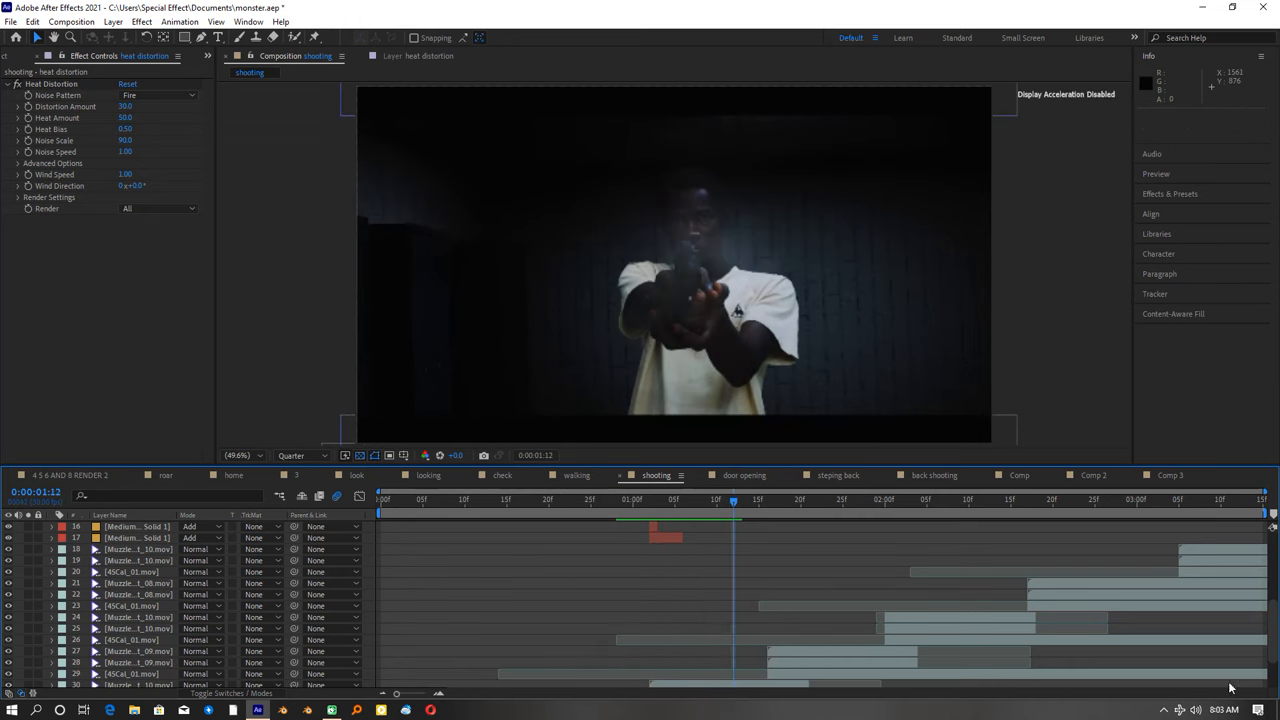
click(430, 476)
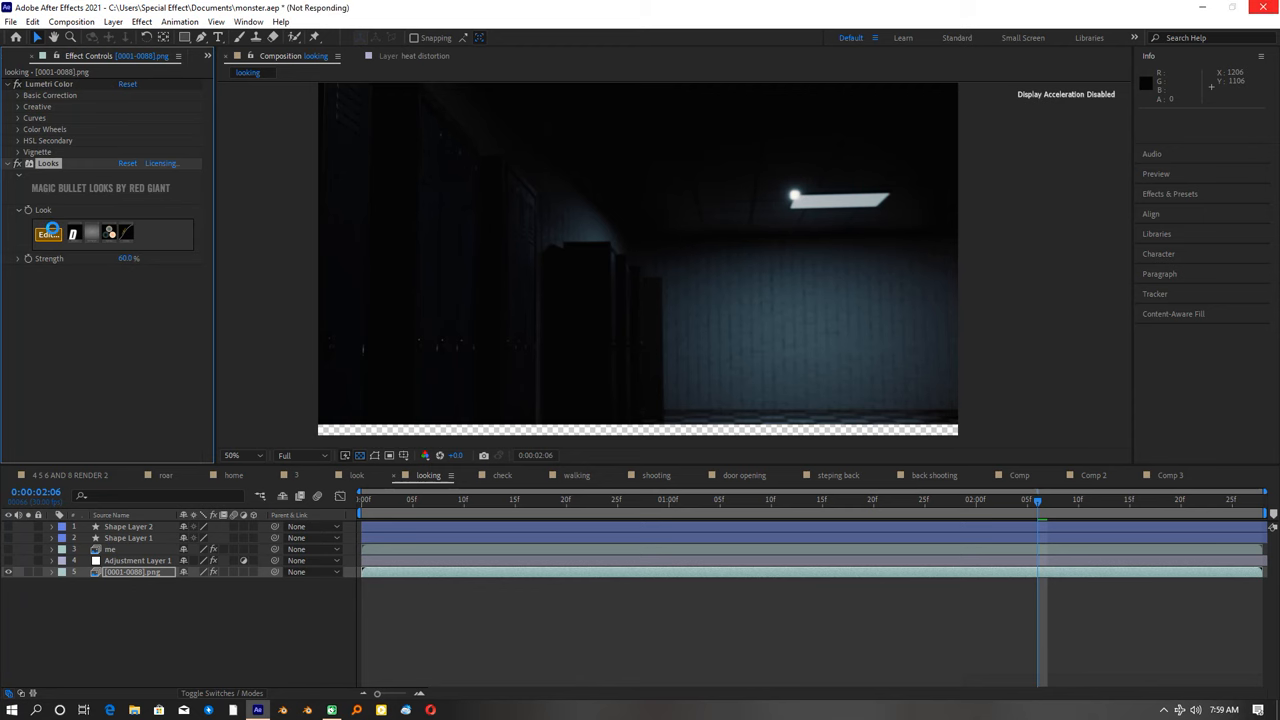
Review the noise effect on Adjustment Layer 1 and the effects on the footage layer.
click(32, 234)
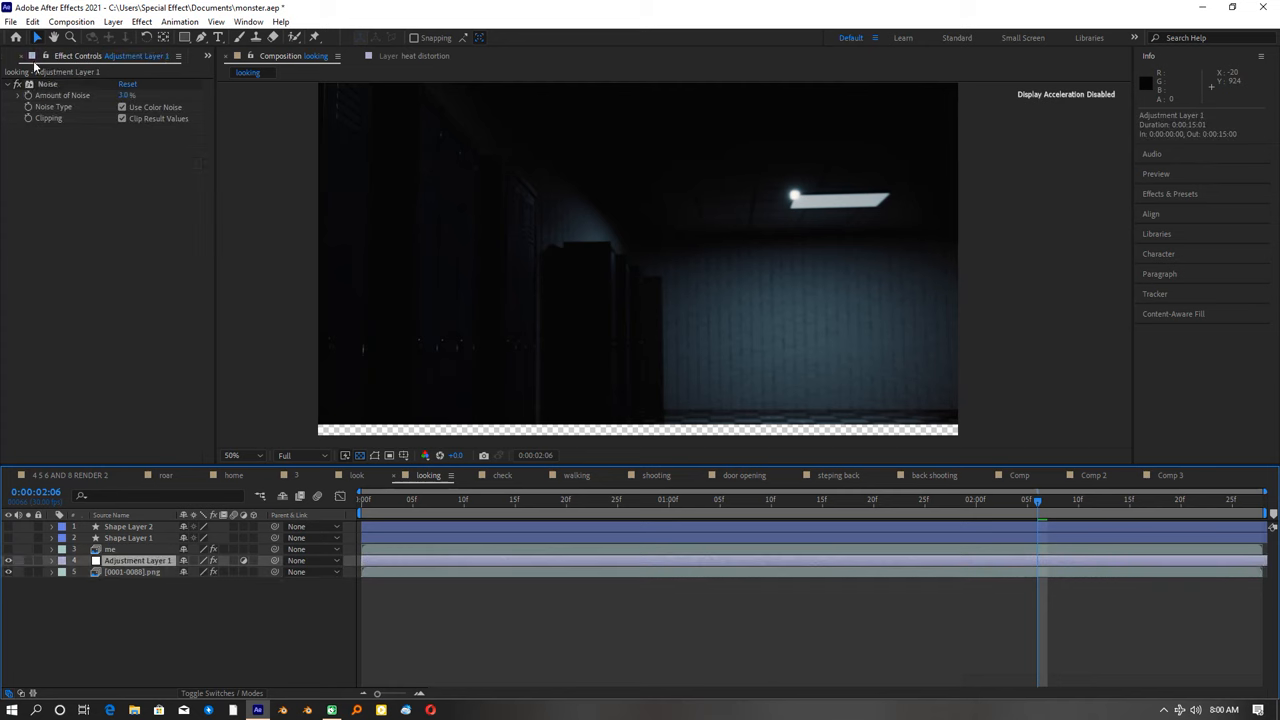
click(108, 550)
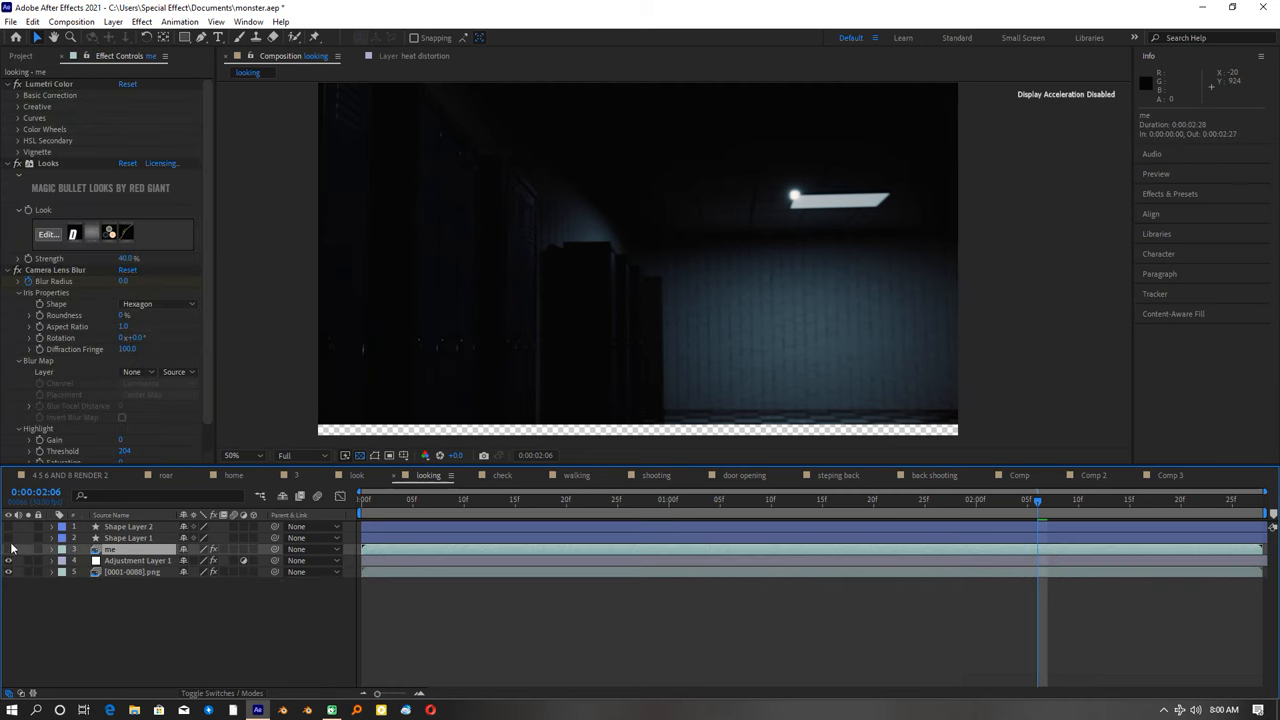